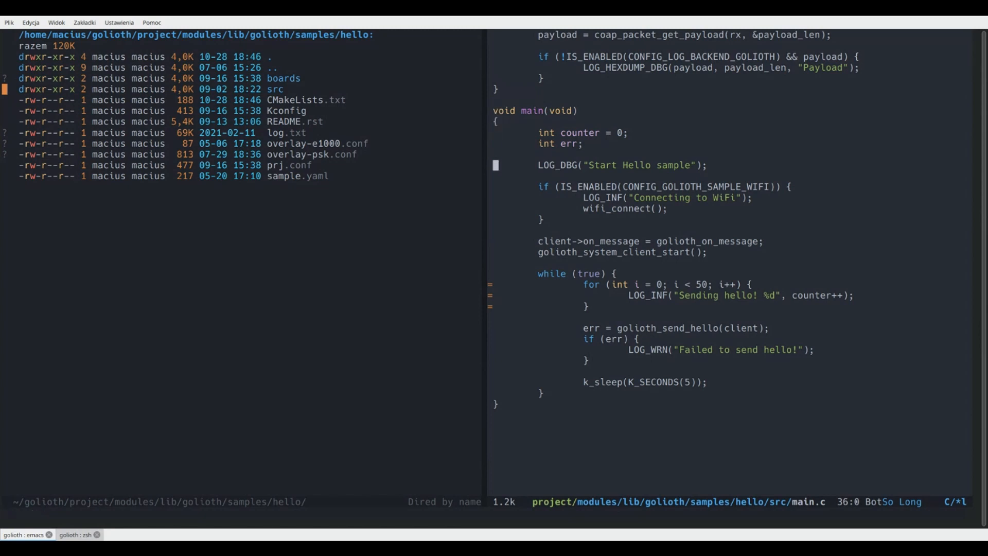
Point out main's while loop, the send-hello call, and the fifty-hello logging loop
left_click(541, 273)
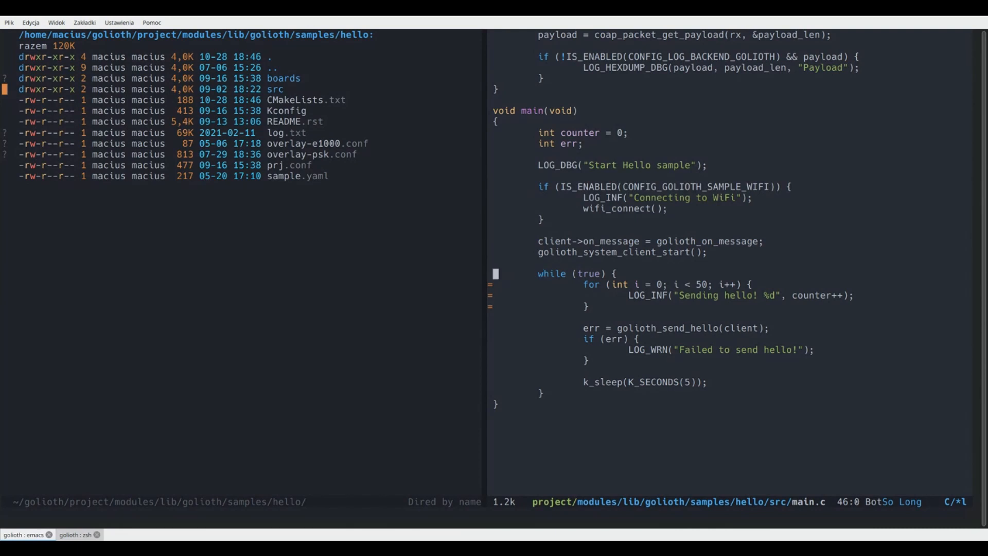
left_click(771, 328)
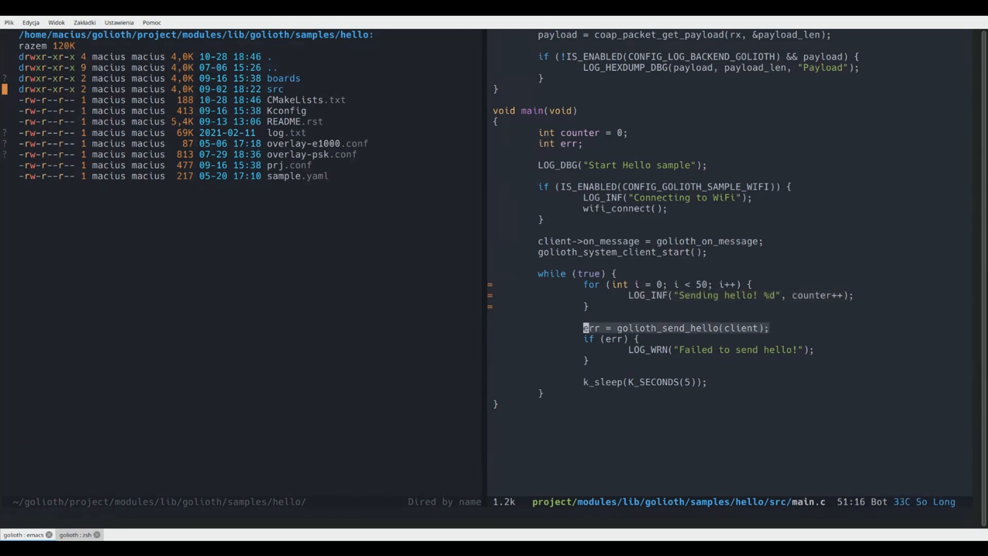
left_click(710, 383)
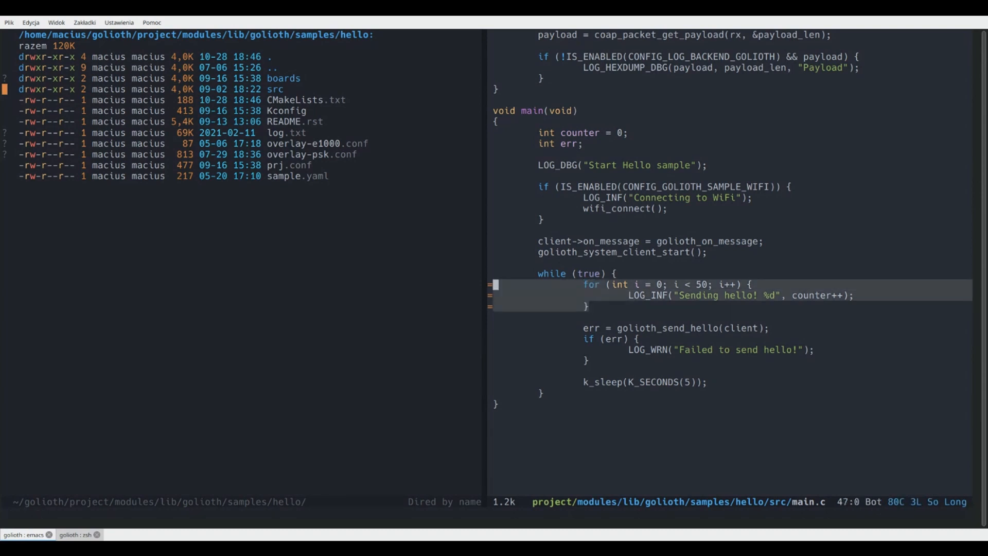
key("ctrl+space")
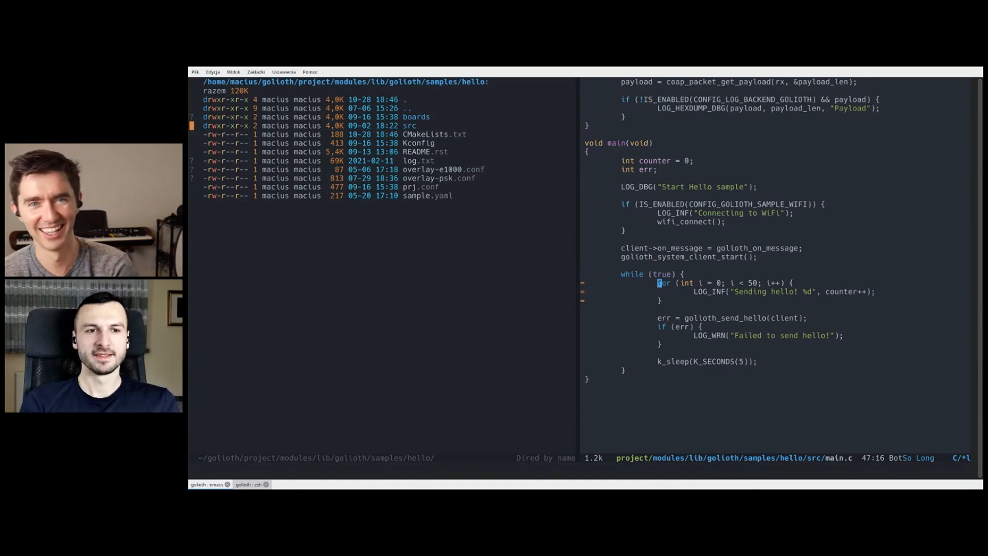
In the shell, recall 'west build -t run' from history to build and run in QEMU
key("Down")
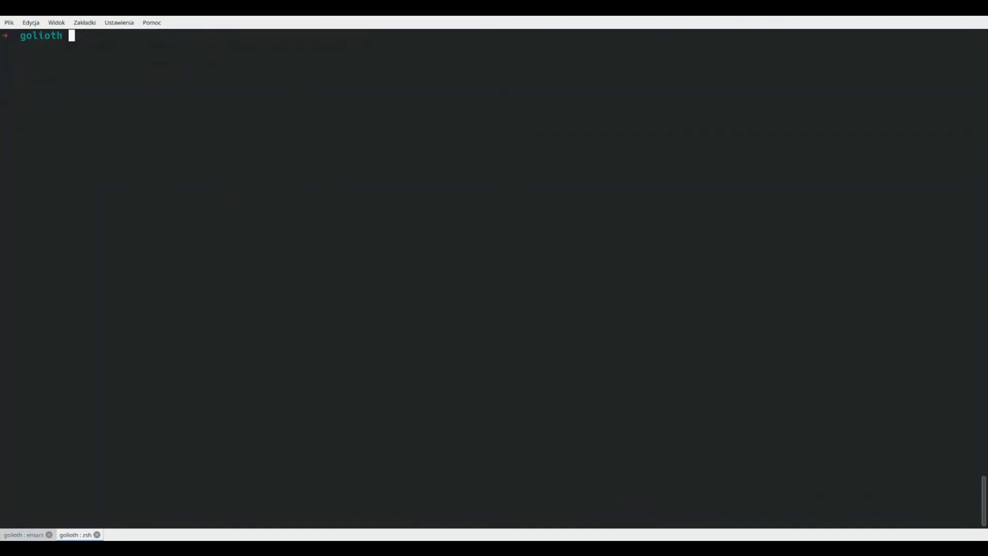
key("Return")
type("run")
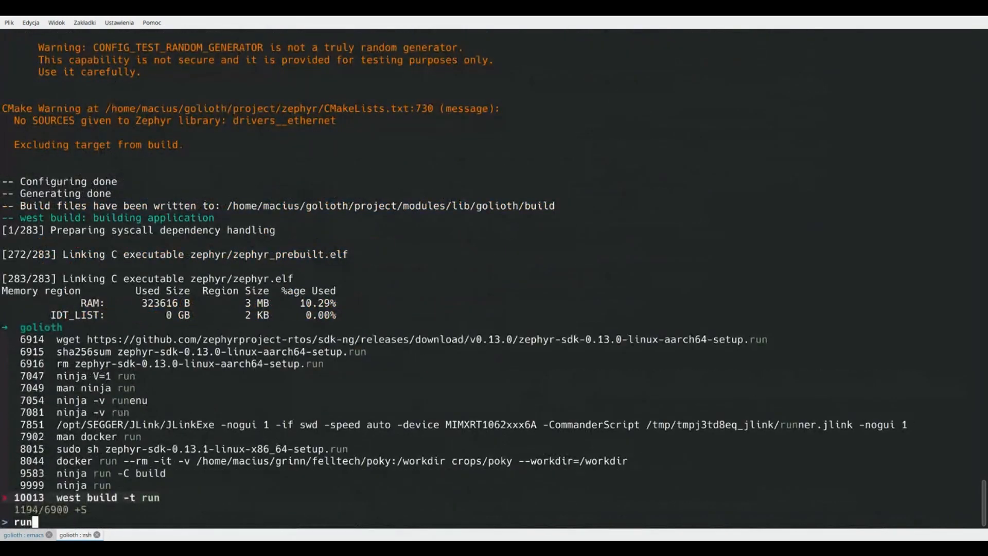
key("Return")
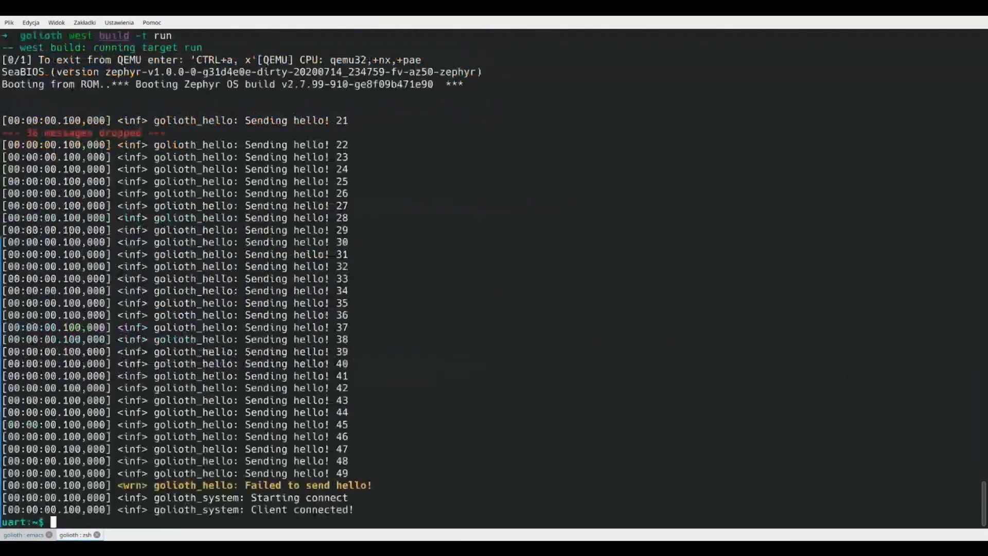
left_click(76, 534)
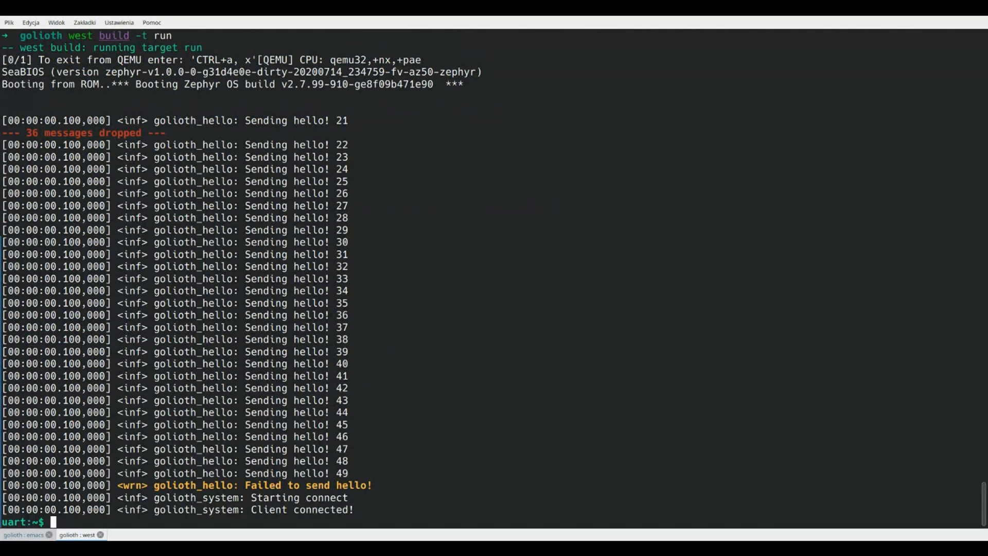
scroll("down", 3)
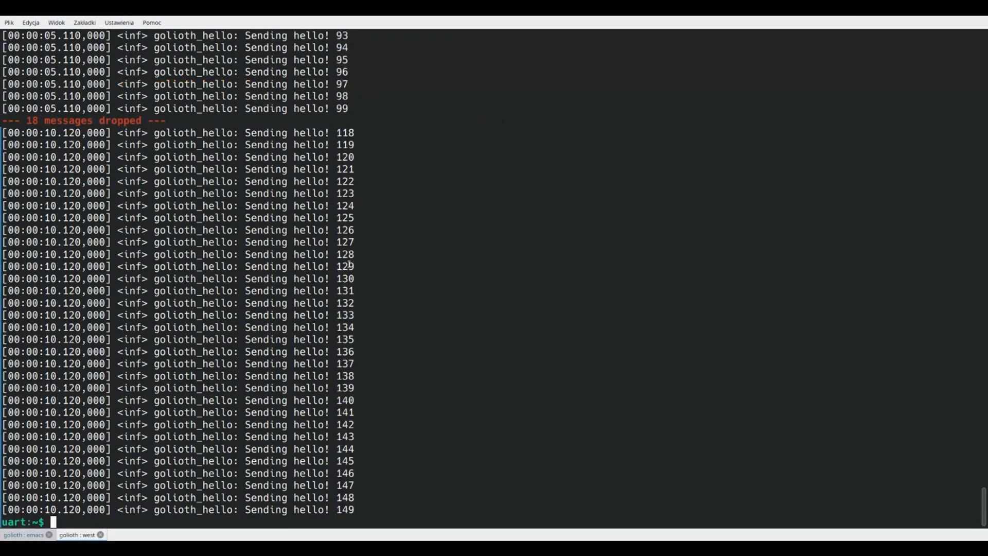
mouse_move(465, 254)
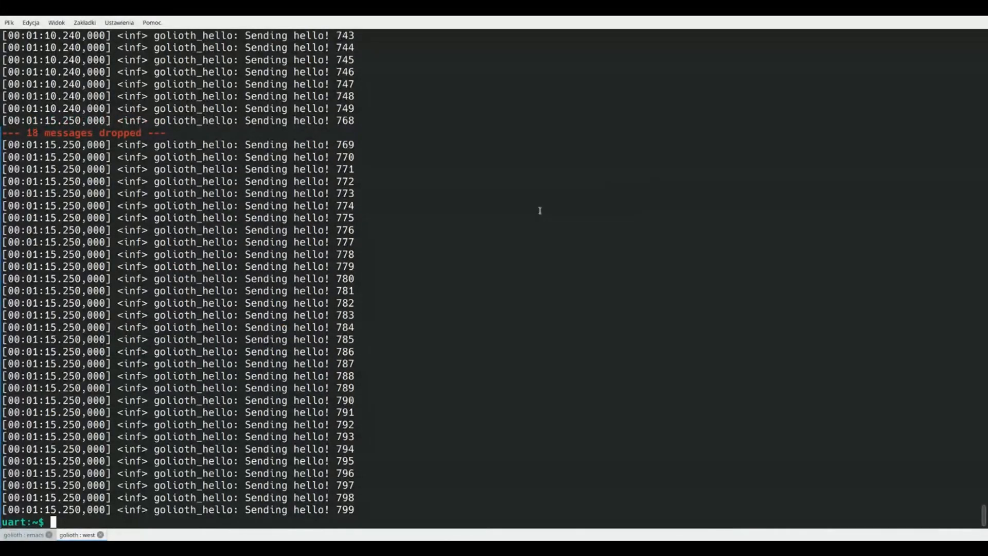
mouse_move(359, 508)
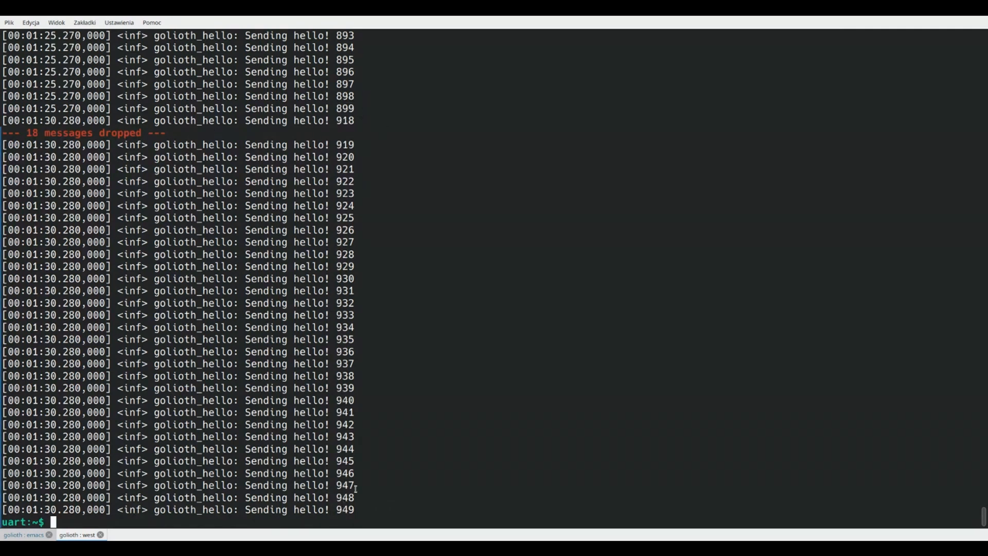
mouse_move(454, 484)
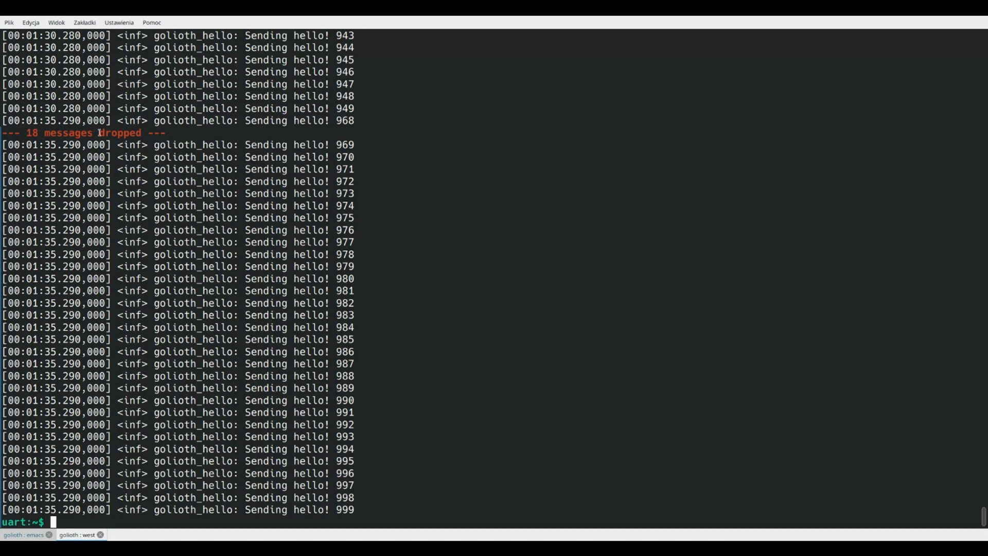
mouse_move(160, 132)
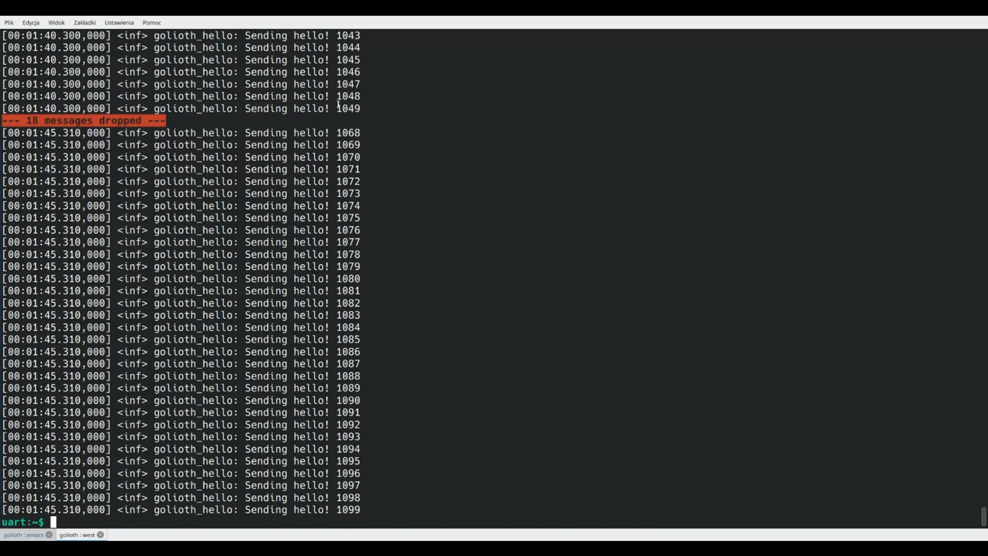
mouse_move(423, 132)
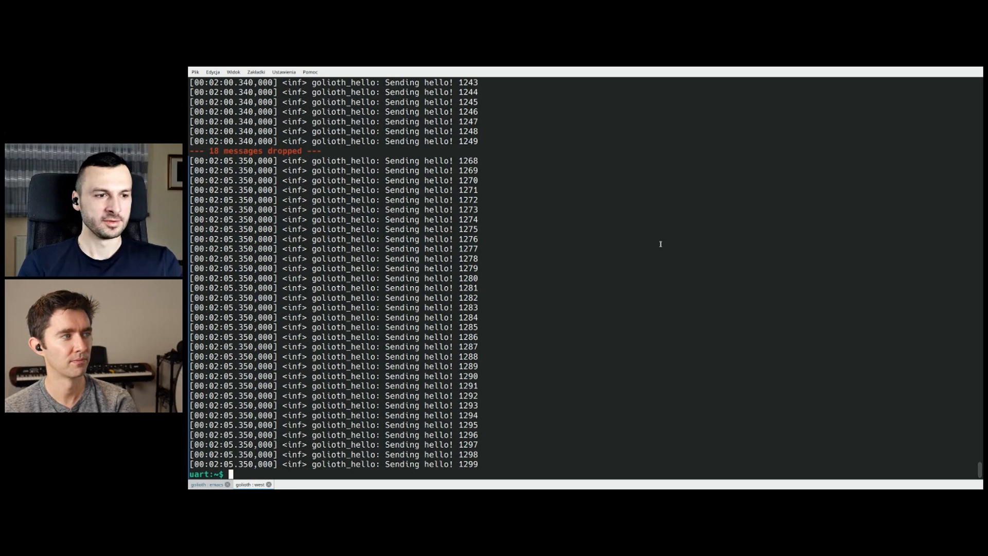
Interrupt the QEMU run with Ctrl+C after about 1,349 hellos
key("ctrl+c")
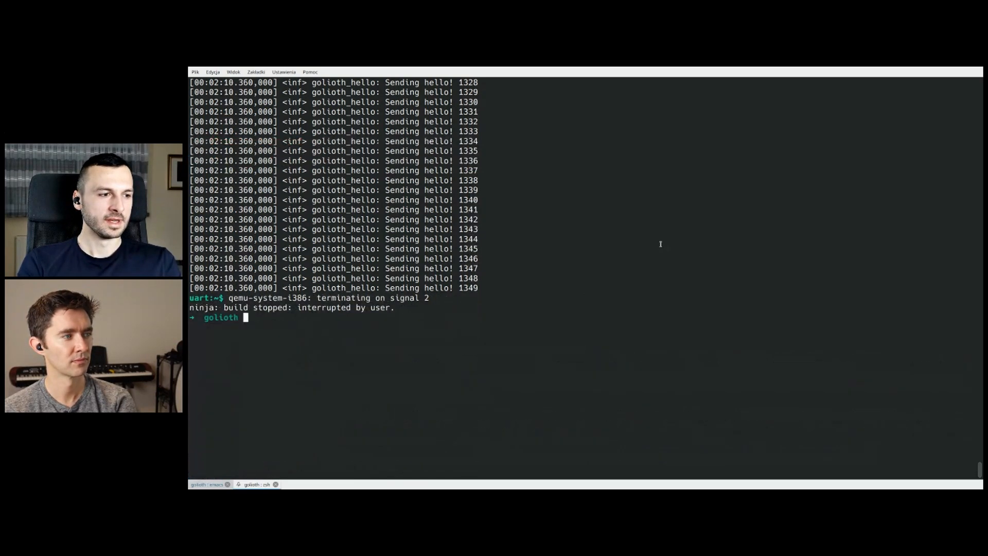
Run 'west build -t menuconfig', retyping the target after the interrupt, to open Kconfig
type("west build -t menuconfig")
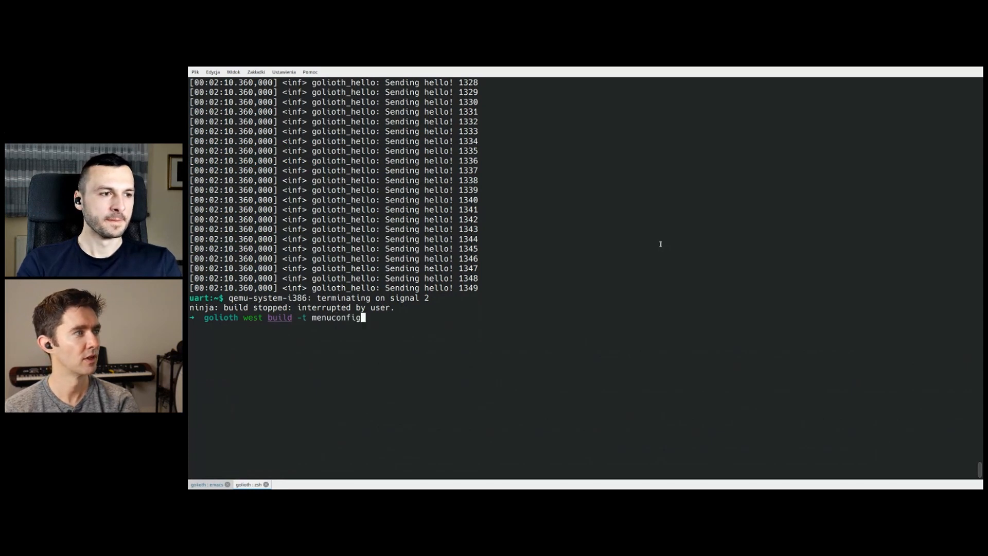
key("Return")
type("west build -t")
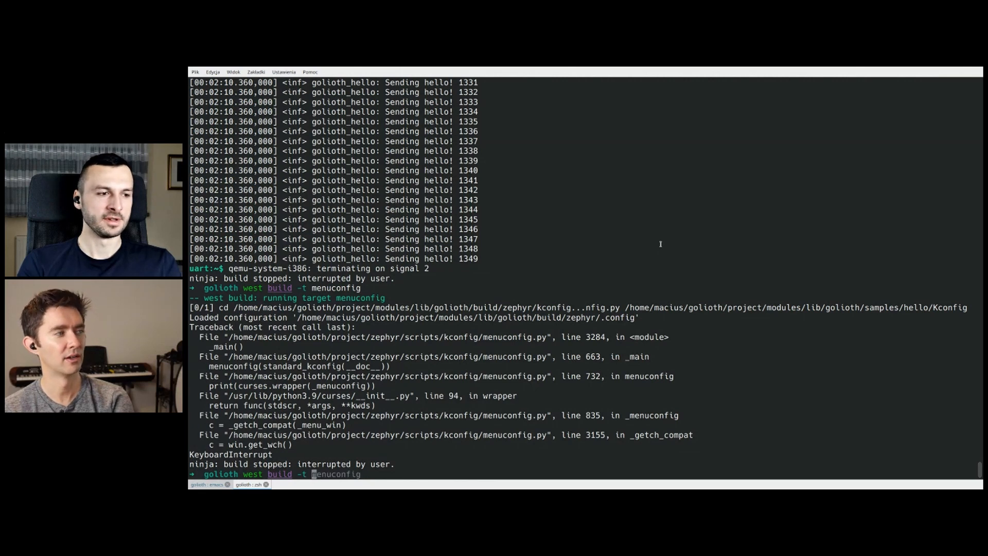
type("all")
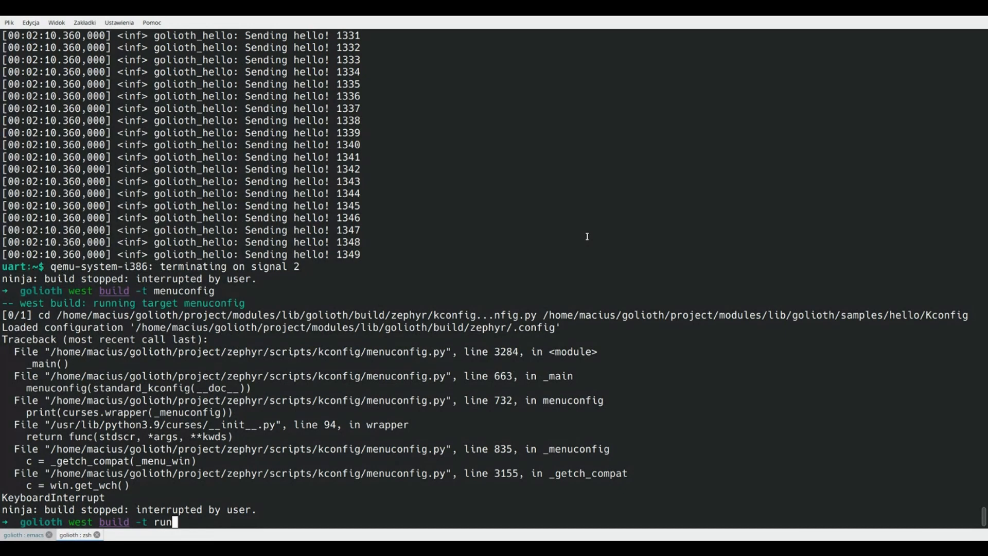
key("BackSpace")
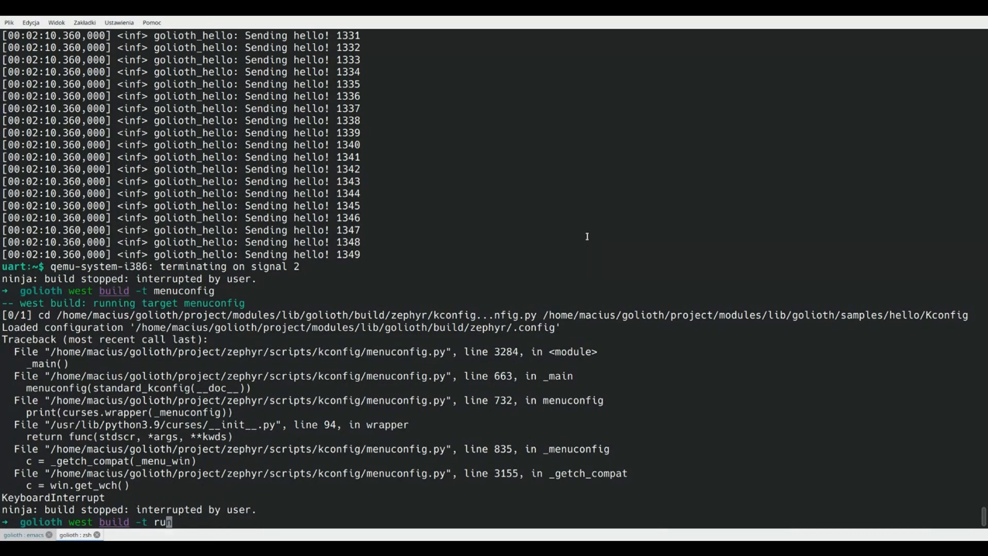
type("menuconfig")
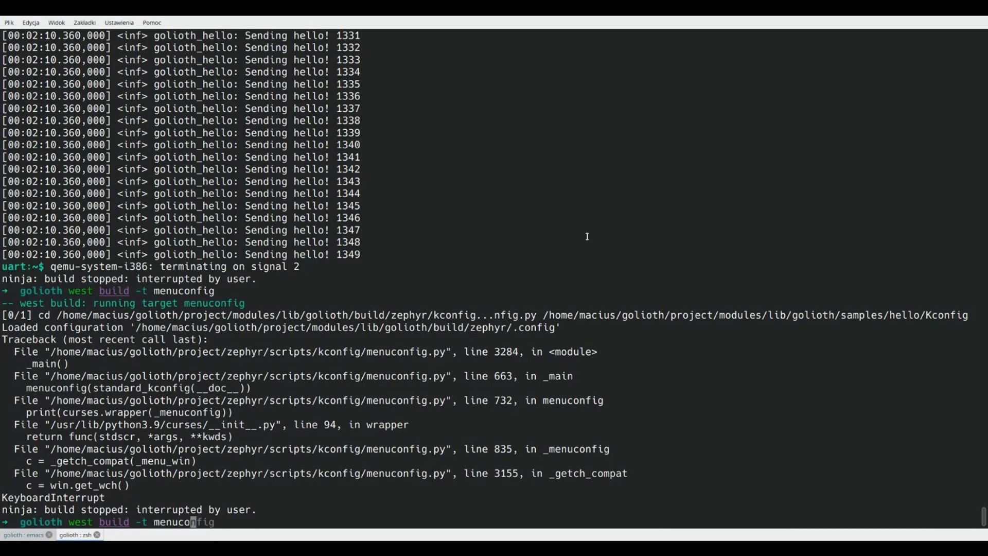
key("Return")
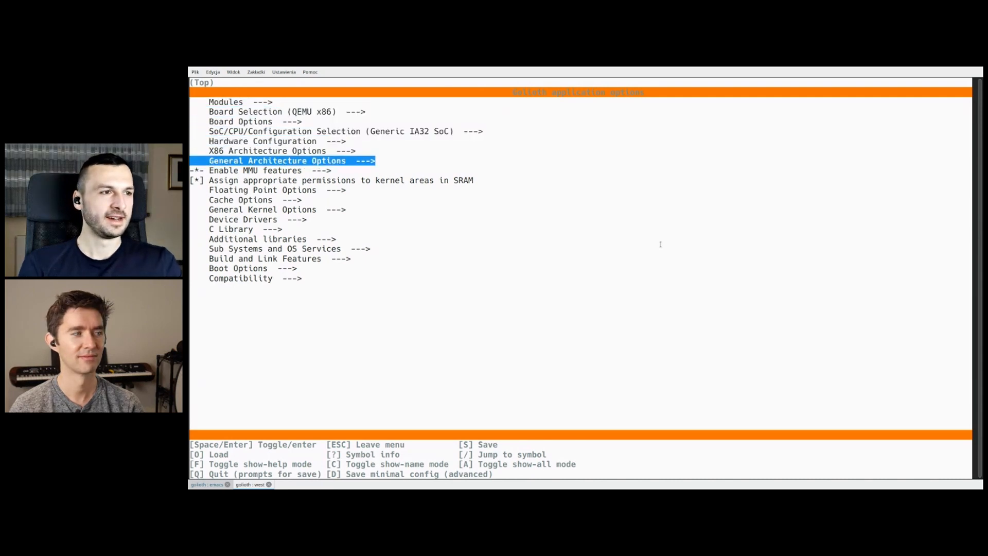
Browse the Modules submenu (golioth, qcbor, tinyCBOR) and return to the top level
key("Return")
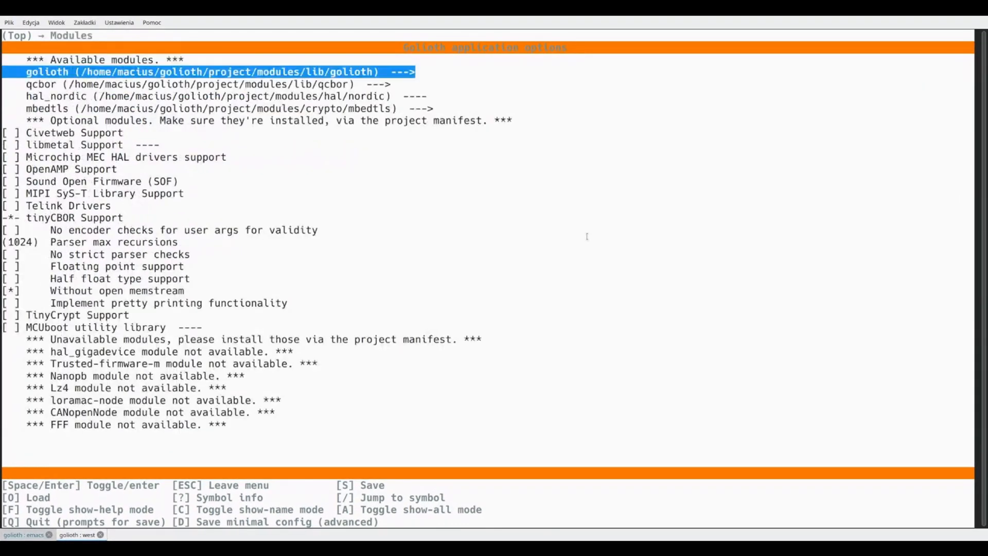
key("Up")
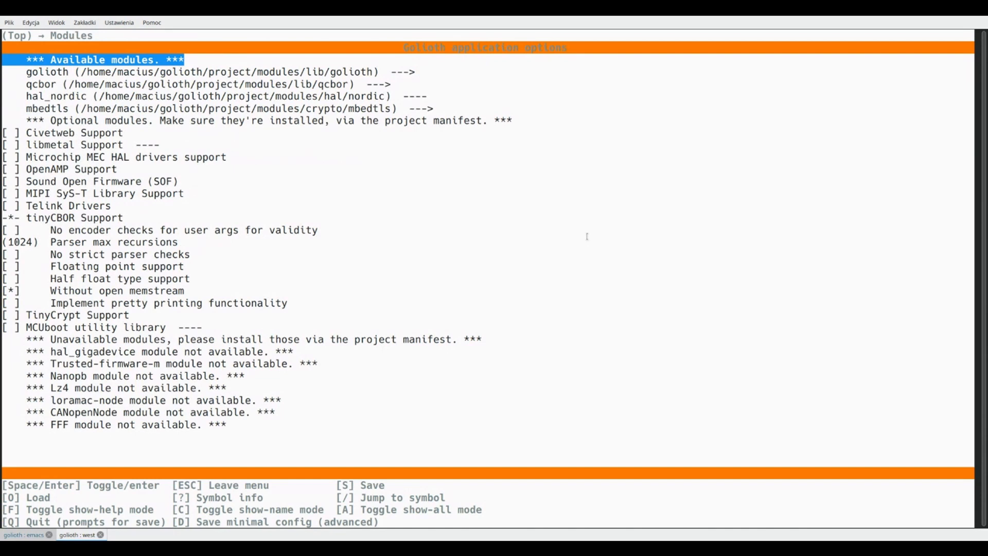
key("Down")
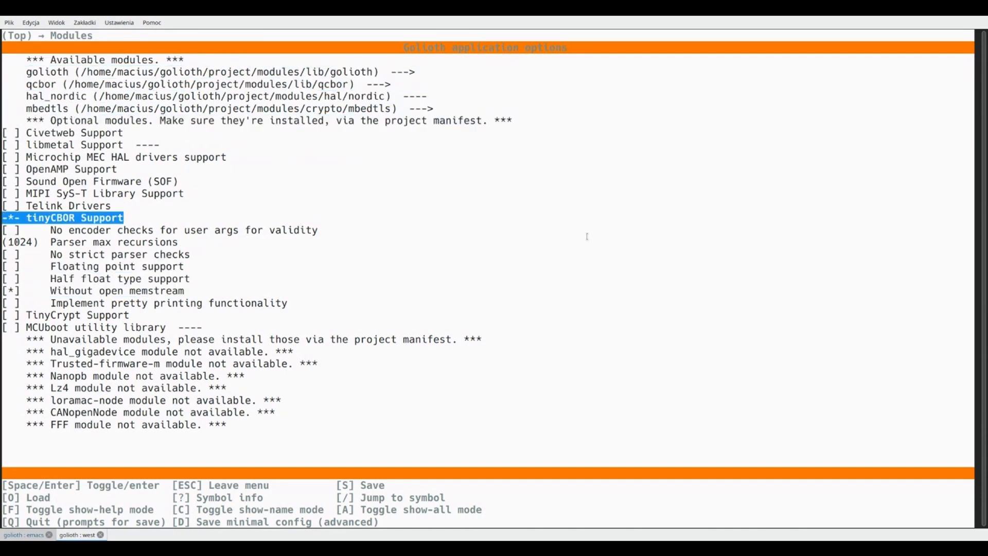
key("Up")
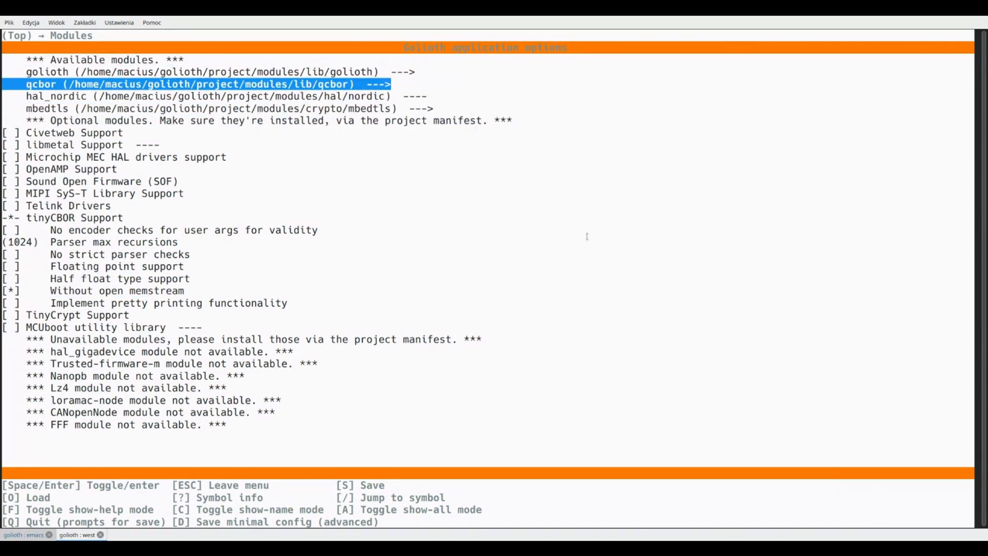
key("Escape")
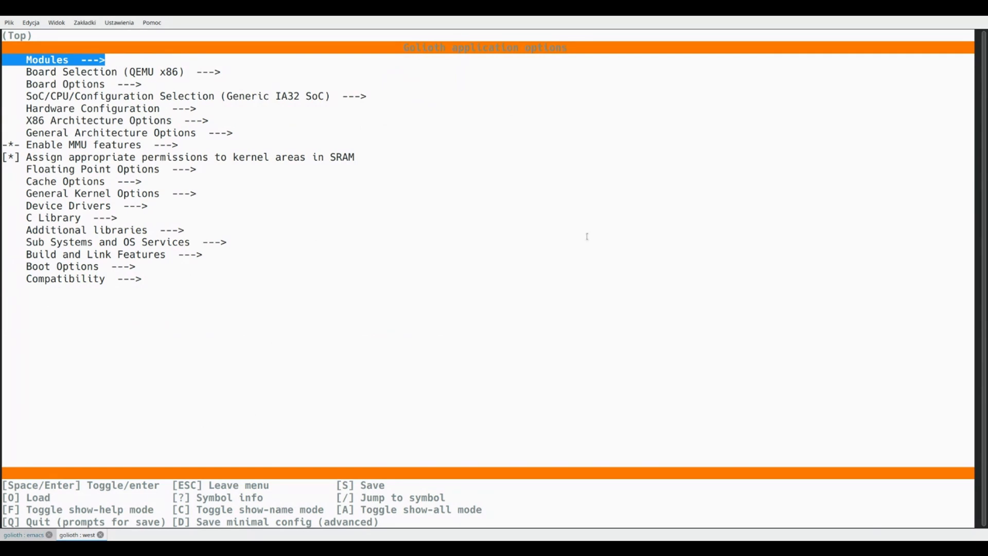
key("Down")
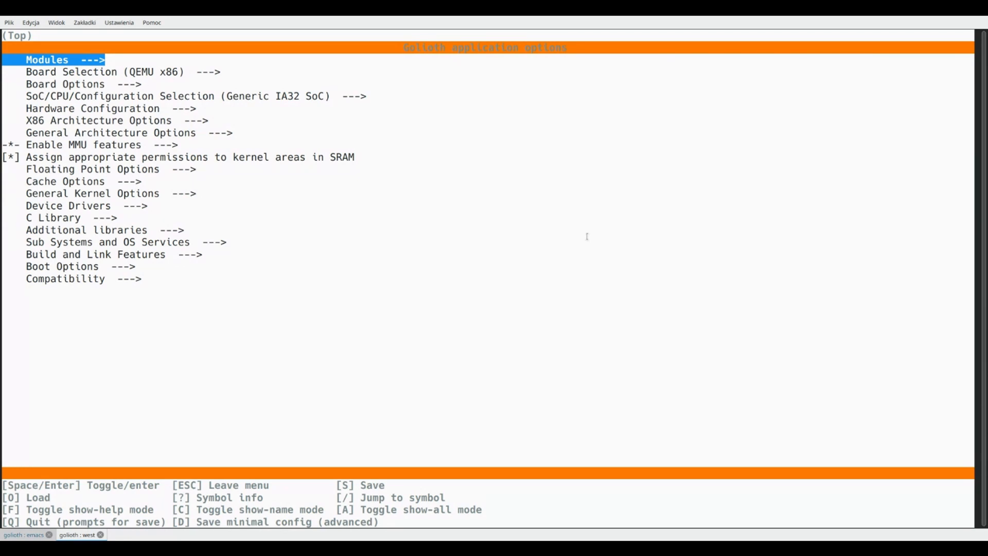
mouse_move(581, 237)
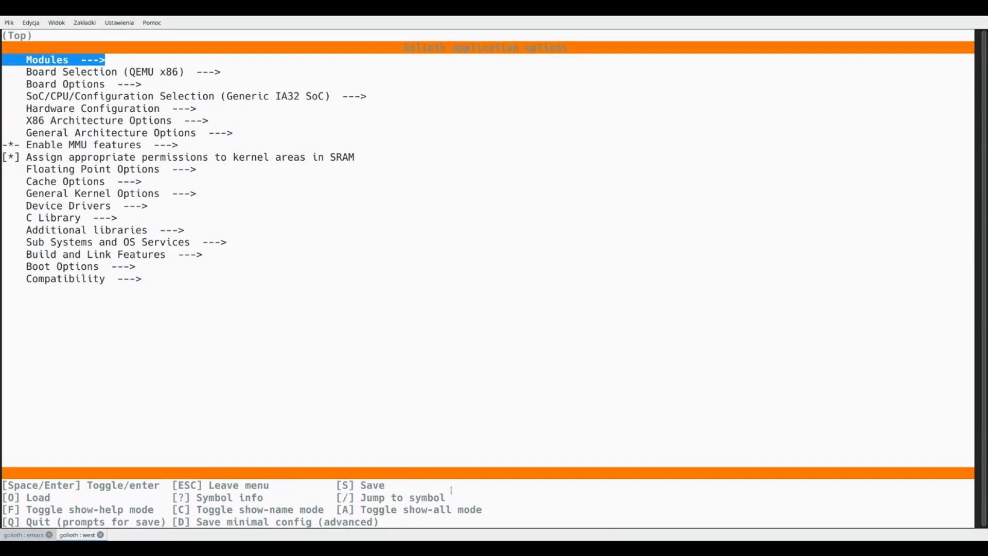
mouse_move(395, 431)
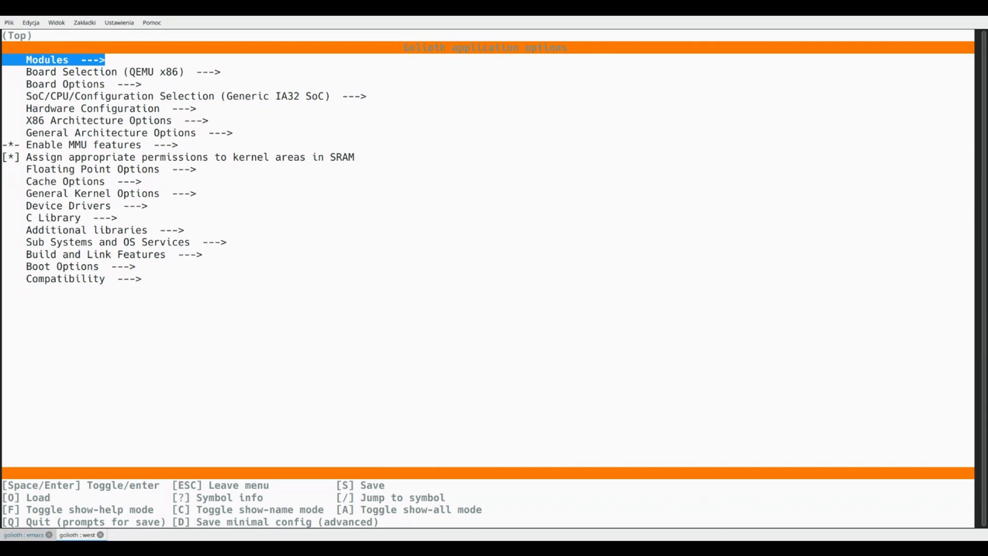
Search symbols for 'logging' and jump to LOG under Sub Systems and OS Services
key("/")
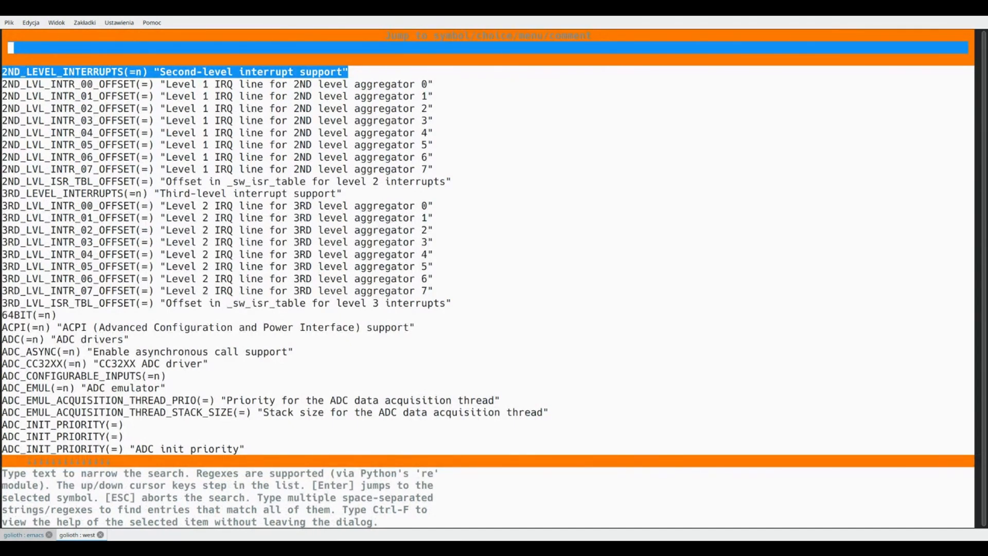
type("logg")
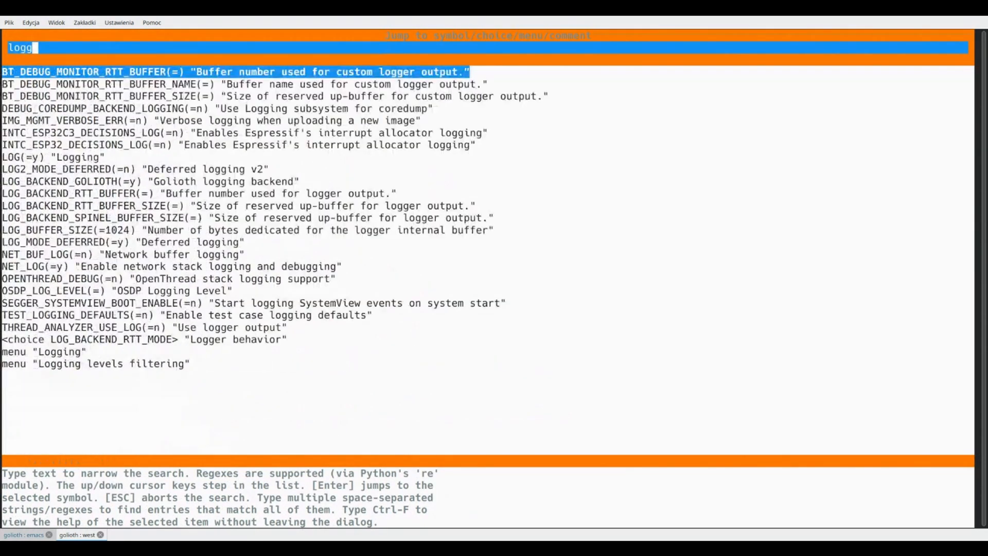
type("ing")
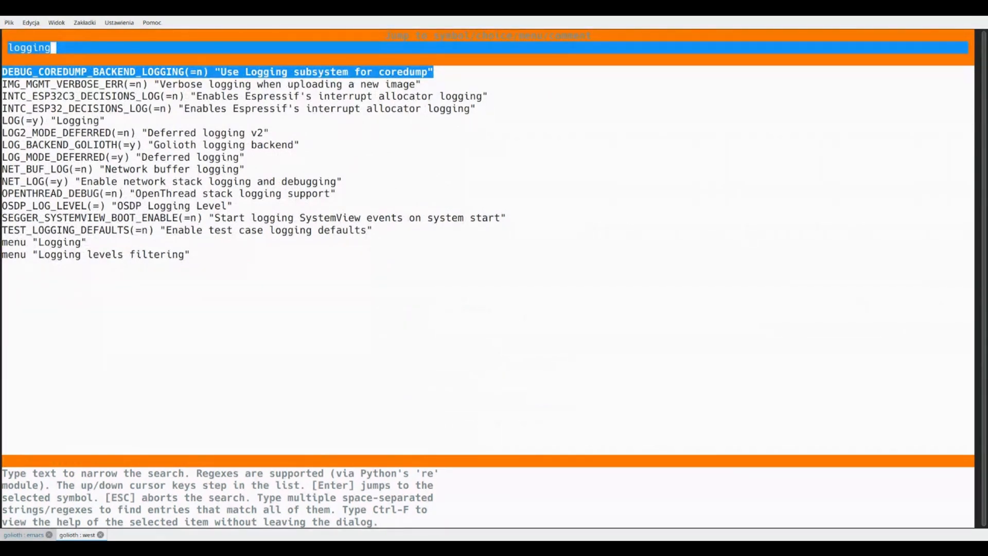
key("Down")
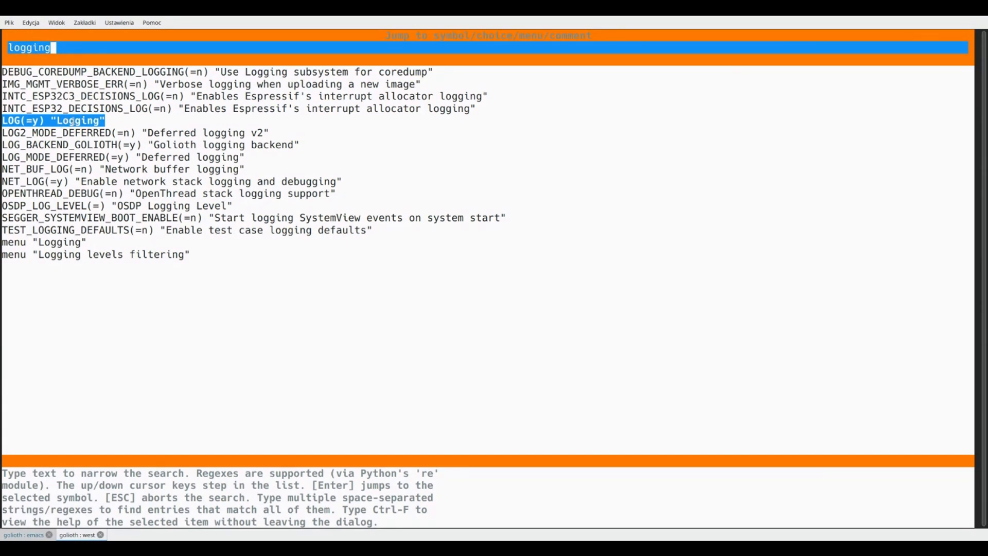
mouse_move(217, 350)
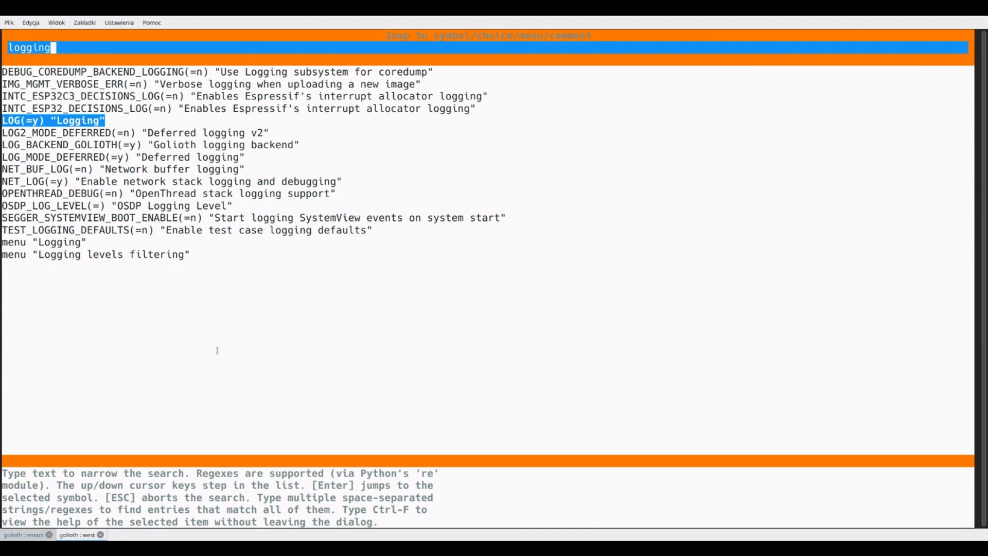
mouse_move(247, 353)
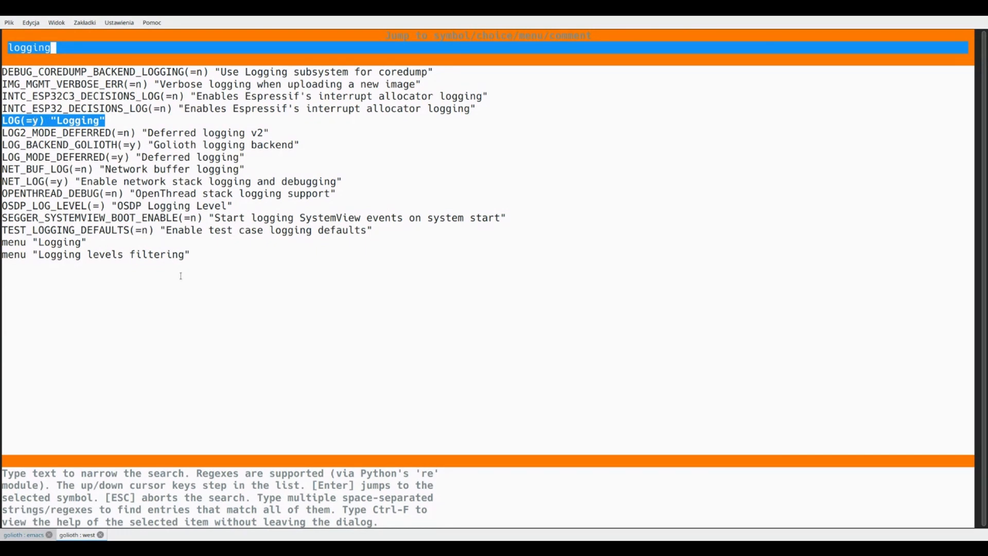
mouse_move(191, 278)
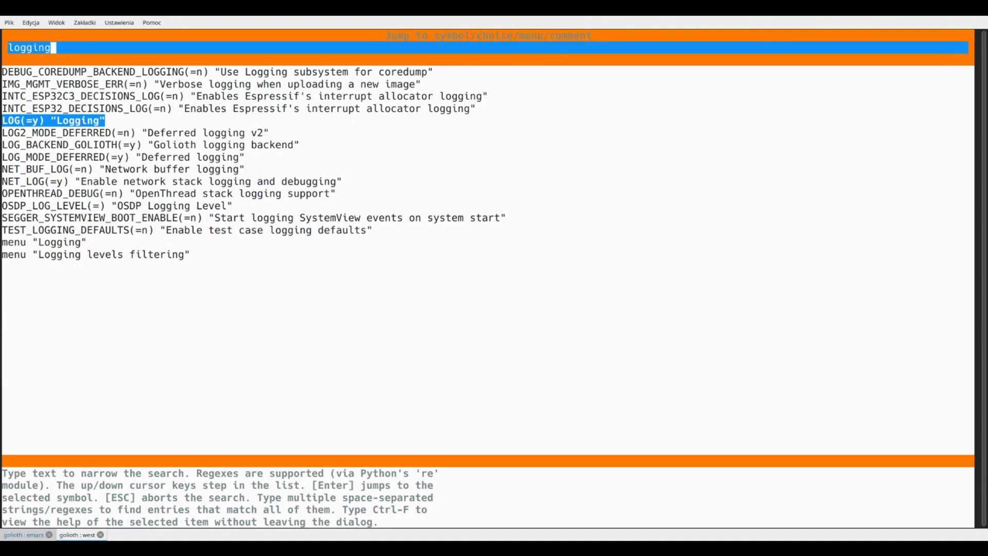
key("Return")
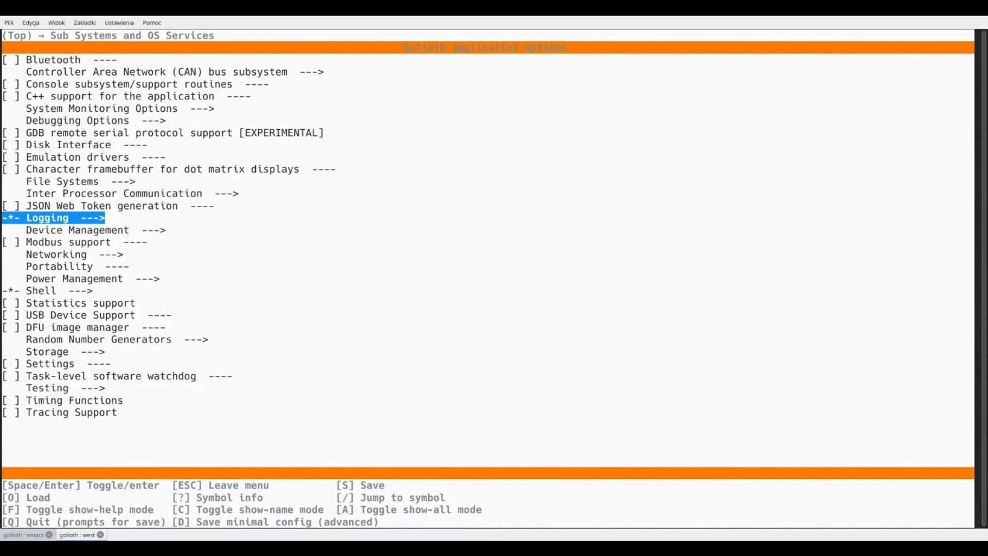
Enter the Logging menu and move past Mode and levels filtering to Processing
key("Return")
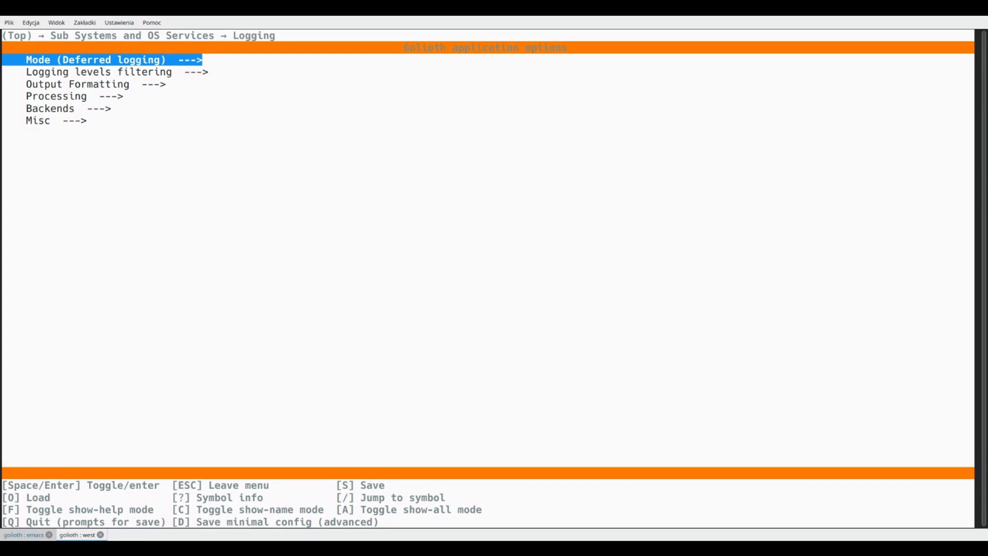
key("Down")
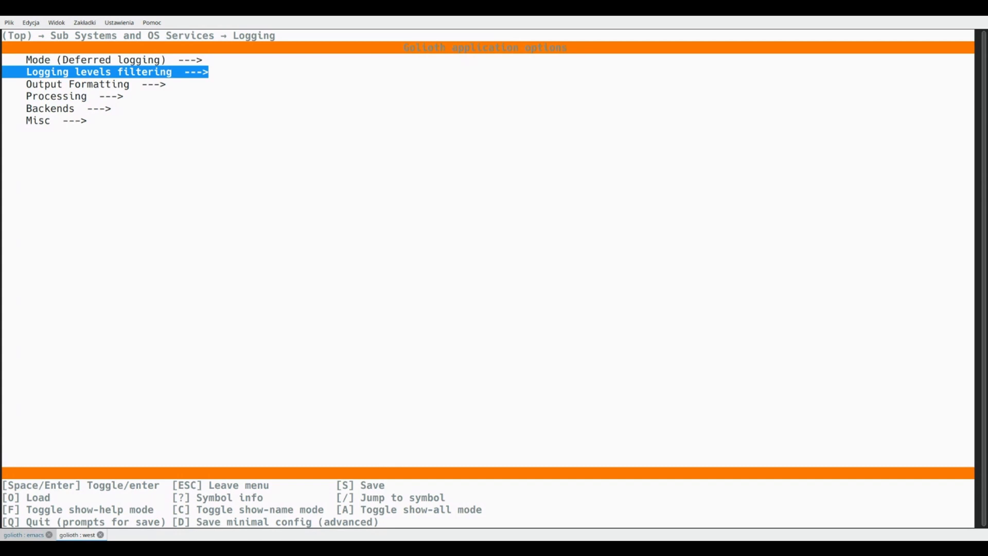
key("Up")
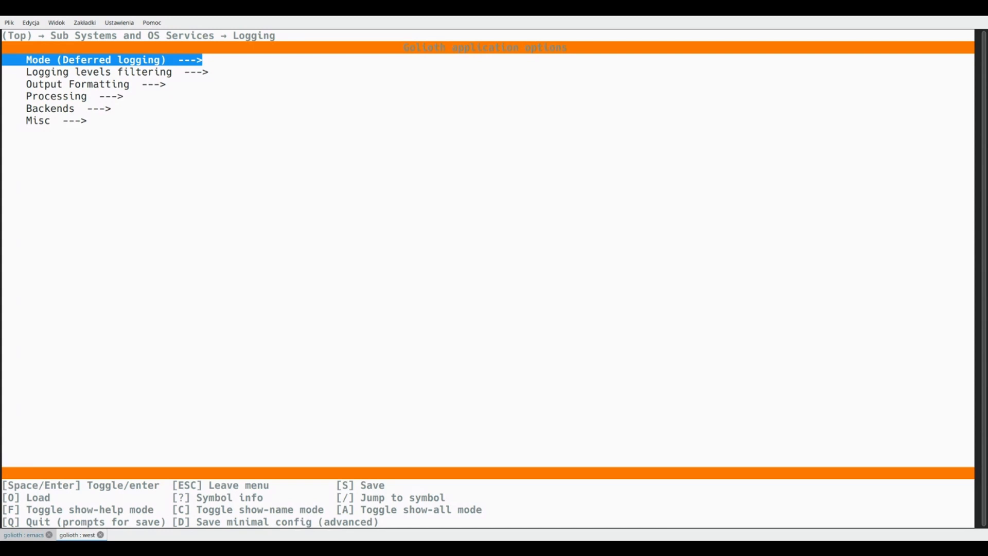
key("Down")
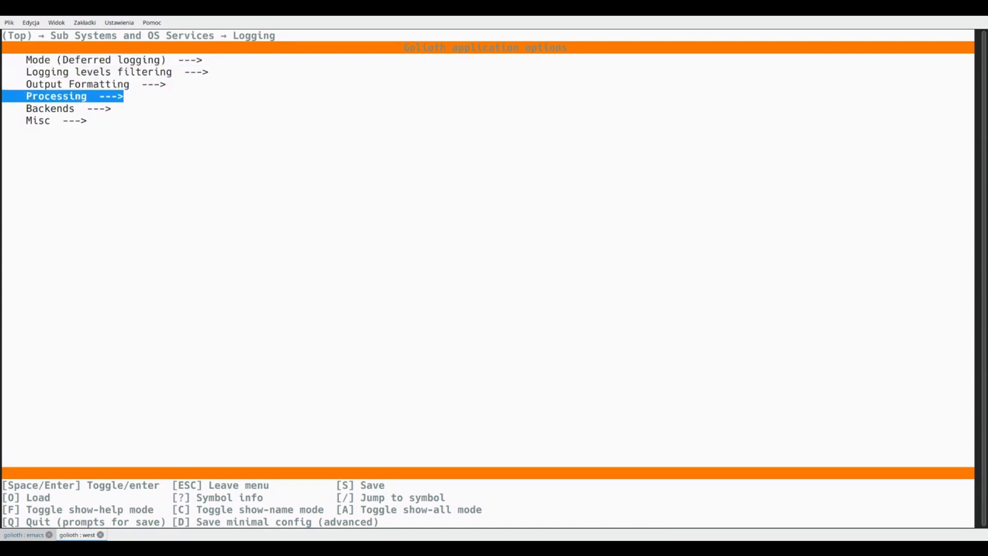
Open Processing and select the 1024-byte logger internal buffer option
key("Up")
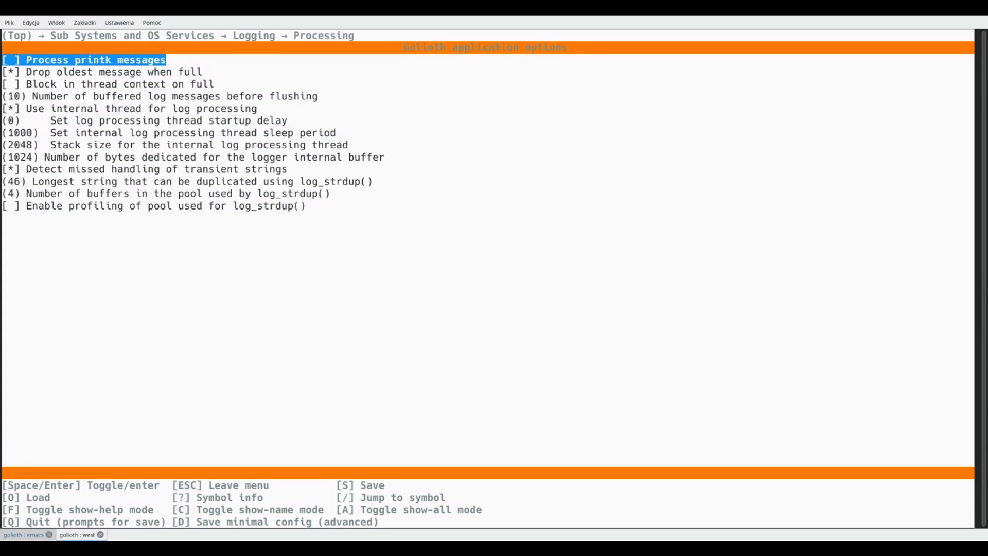
key("Down")
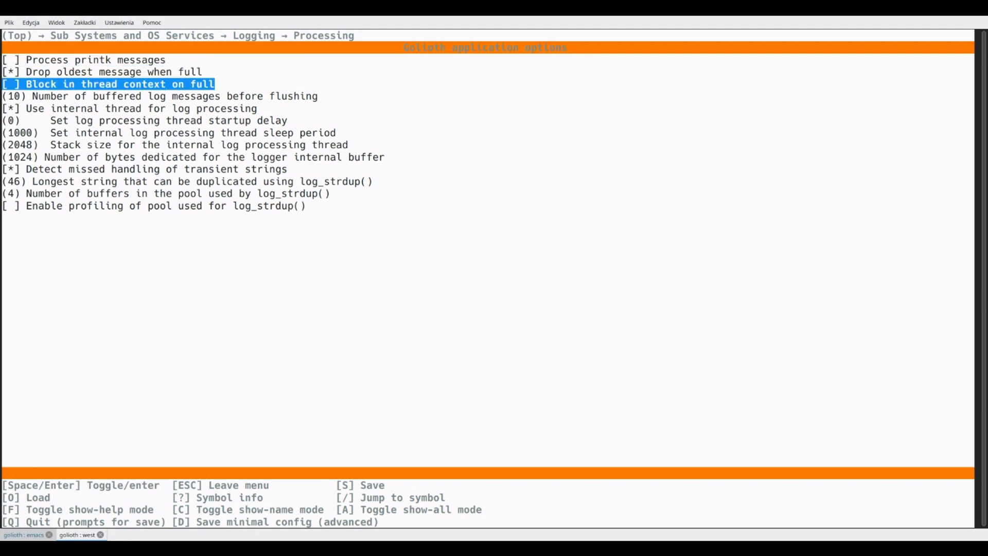
key("Down")
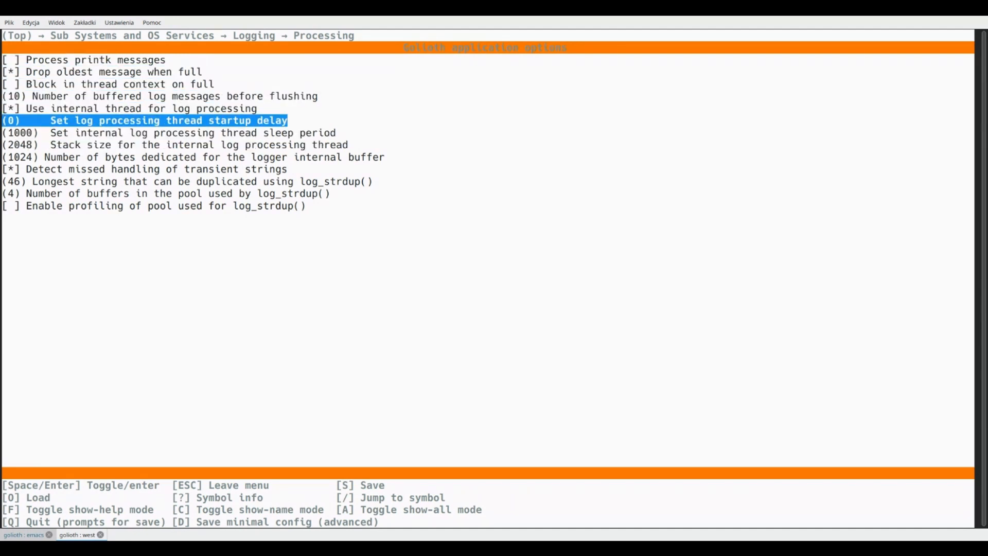
key("Down")
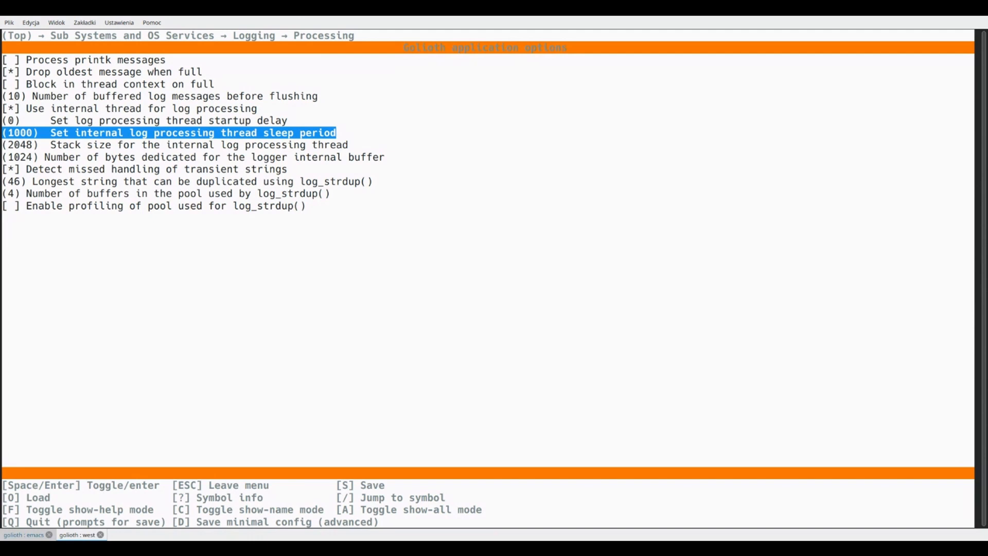
key("Down")
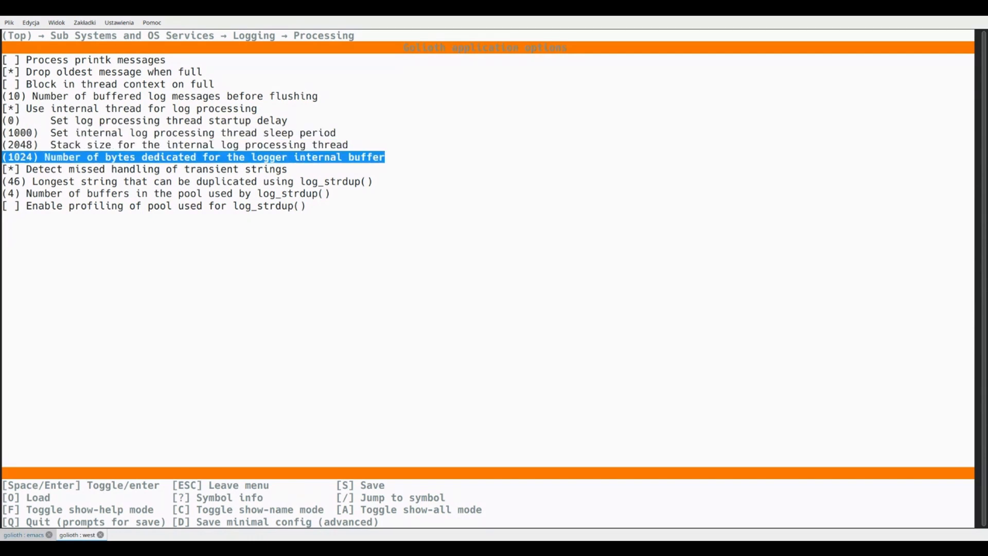
key("Up")
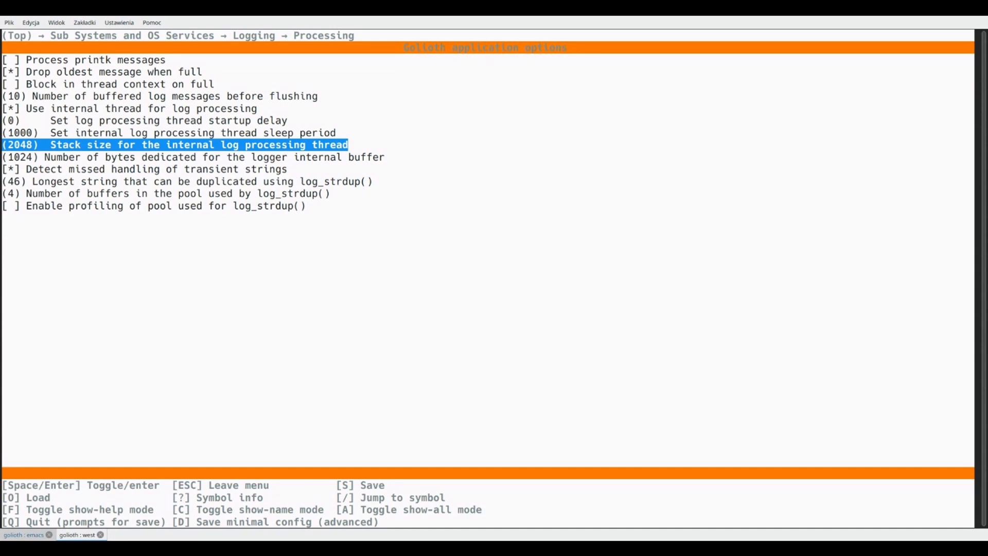
key("Down")
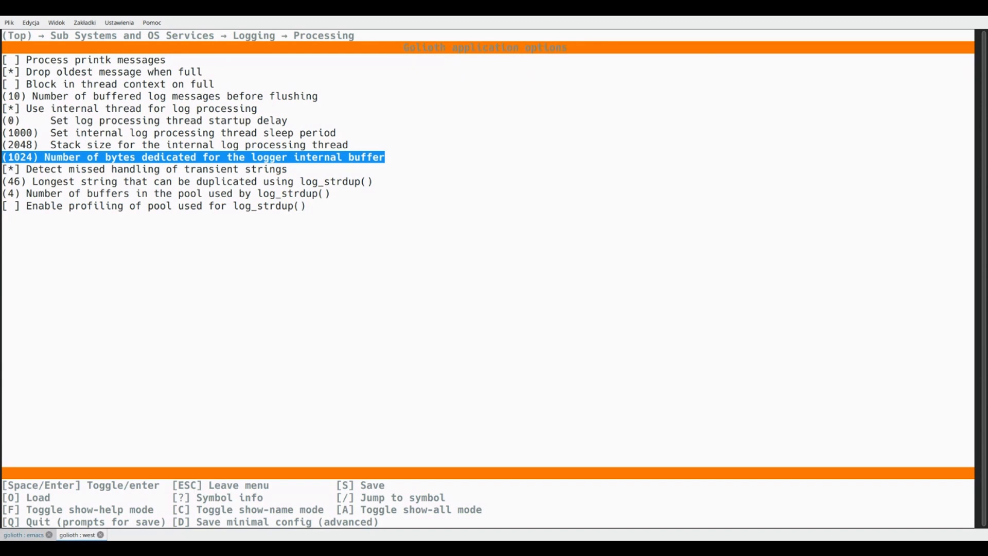
Open the integer entry for the logger internal buffer size (1024, range 128–65536)
key("Return")
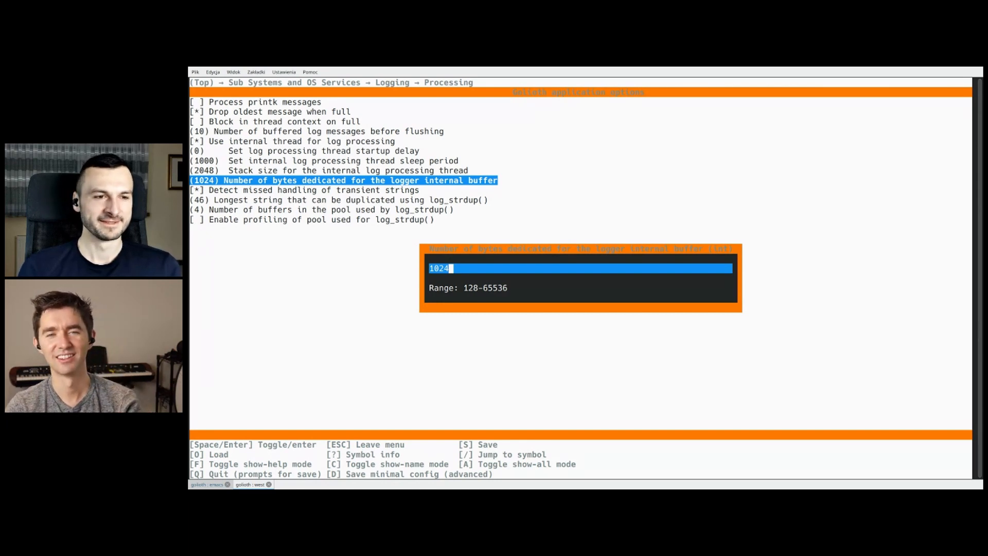
Append a 0 to make the buffer 10240 and accept it
type("0")
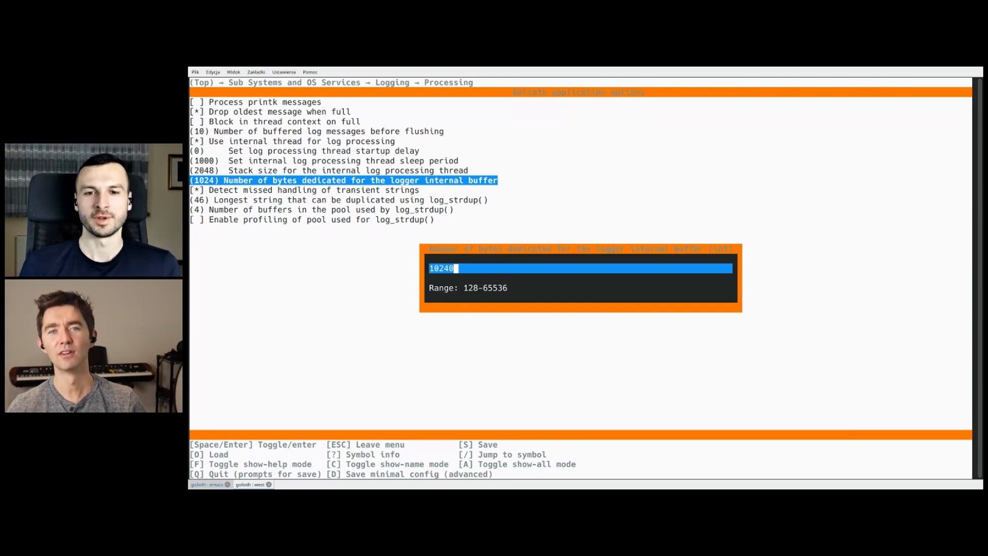
key("Return")
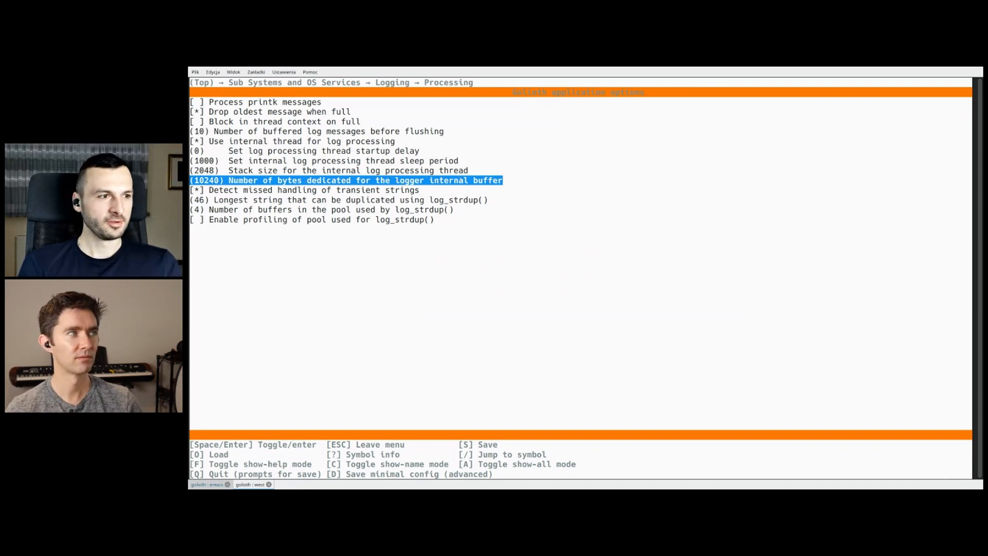
Quit menuconfig and answer Y to save build/zephyr/.config
key("Escape")
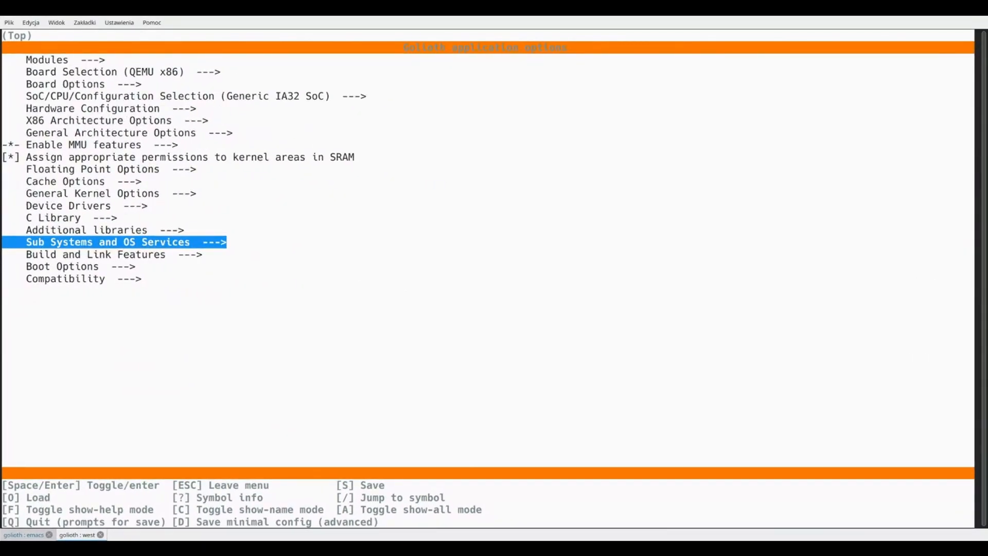
key("q")
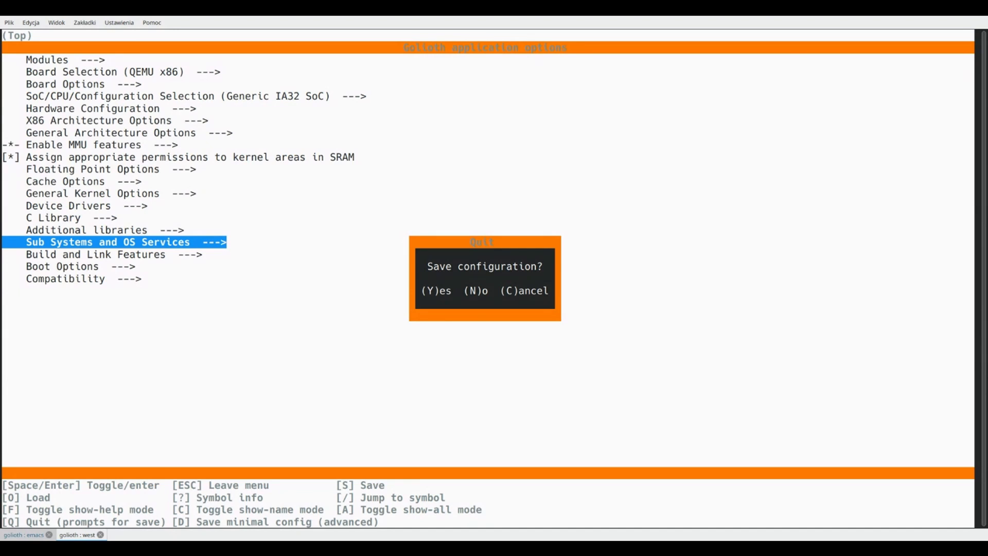
key("y")
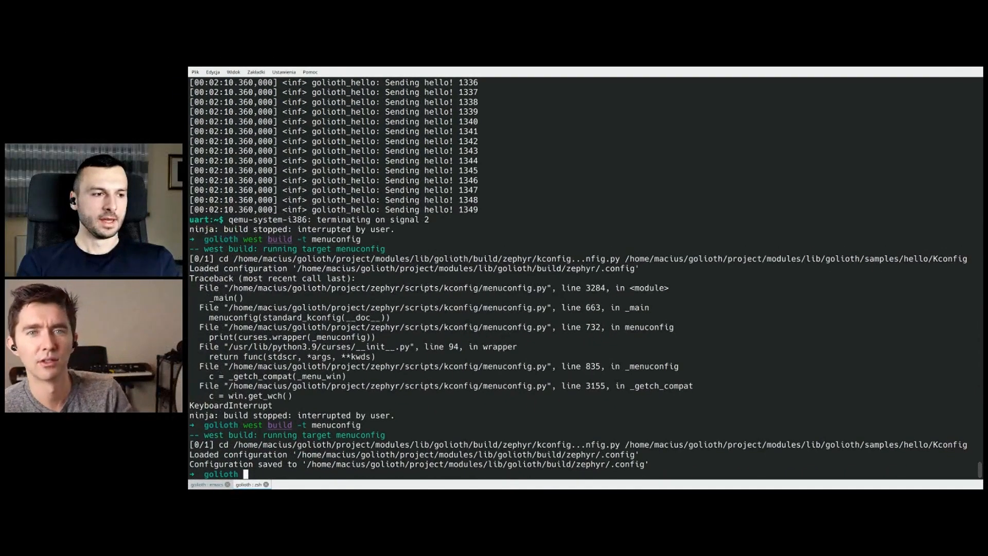
Run 'west build -t run' to rebuild the hello sample and launch it in QEMU
type("west build -t run")
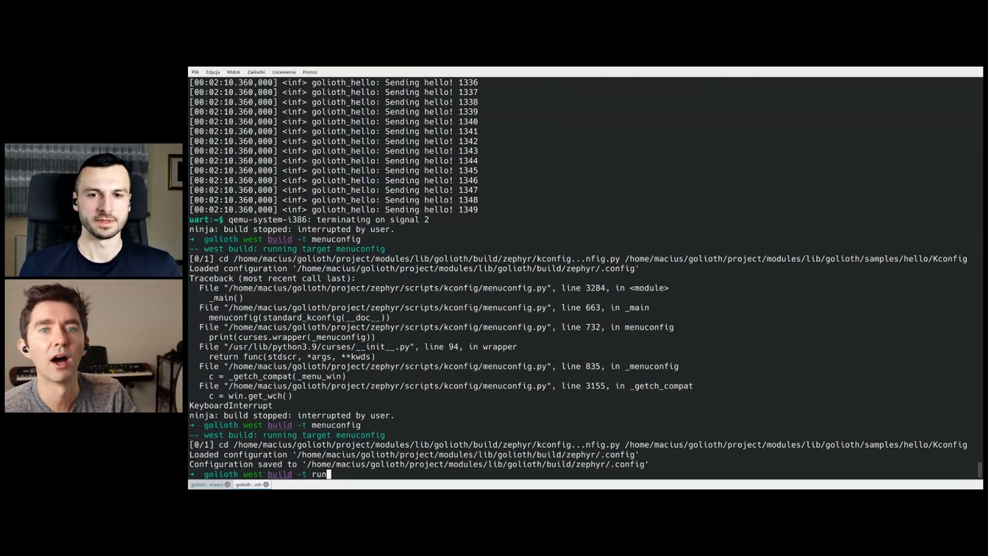
key("Return")
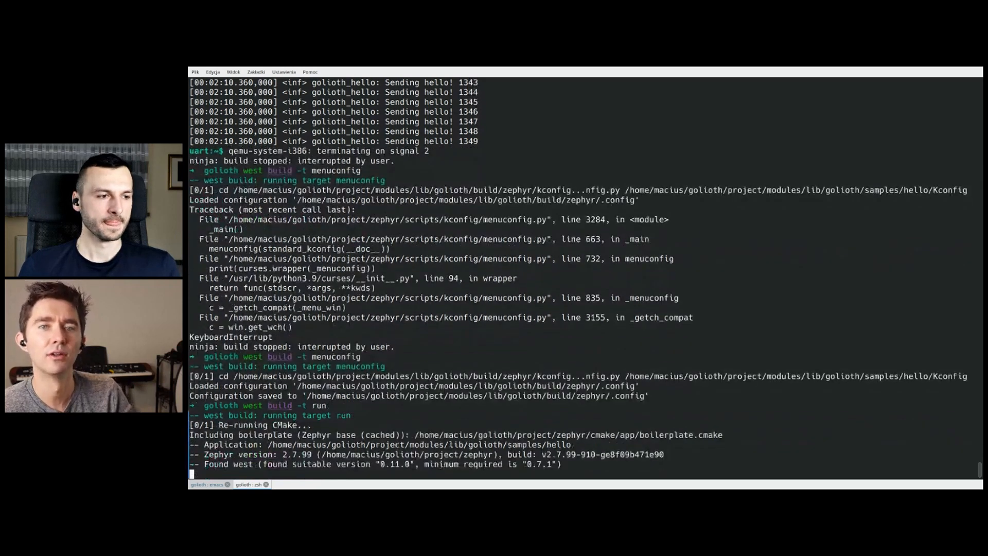